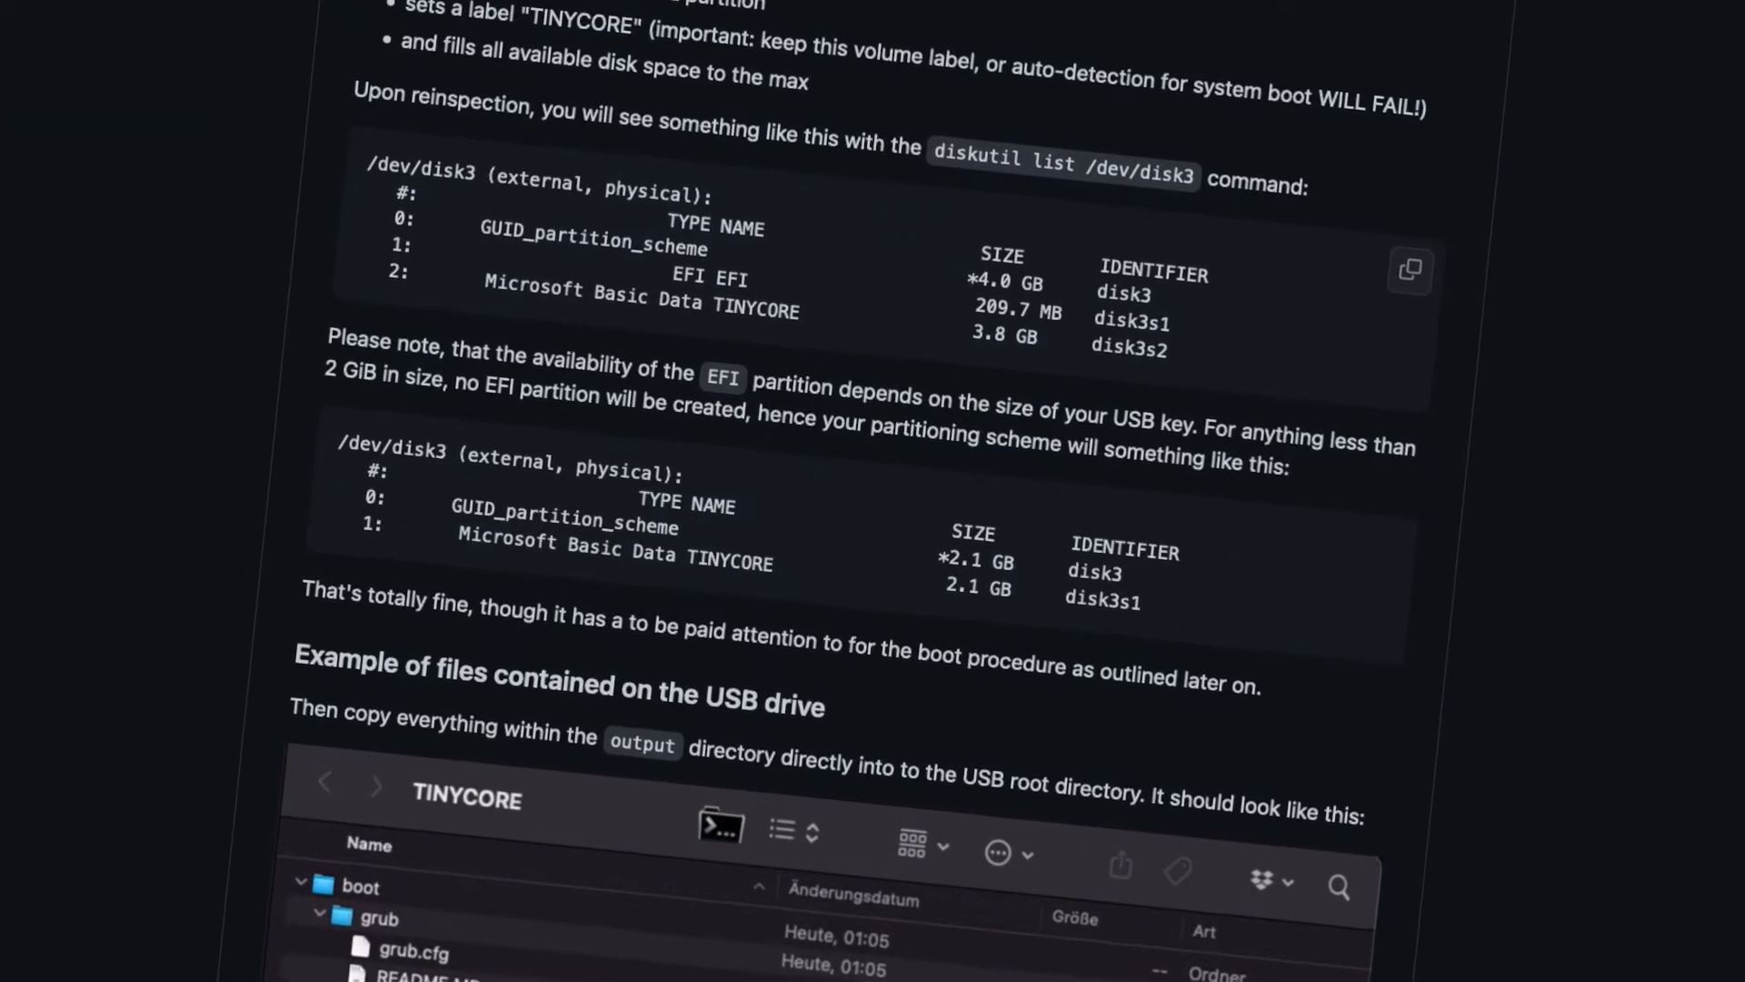
# Run git pull in the tinycore-targetdisplaymode directory to fetch the latest repository changes
pyautogui.scroll(-3)
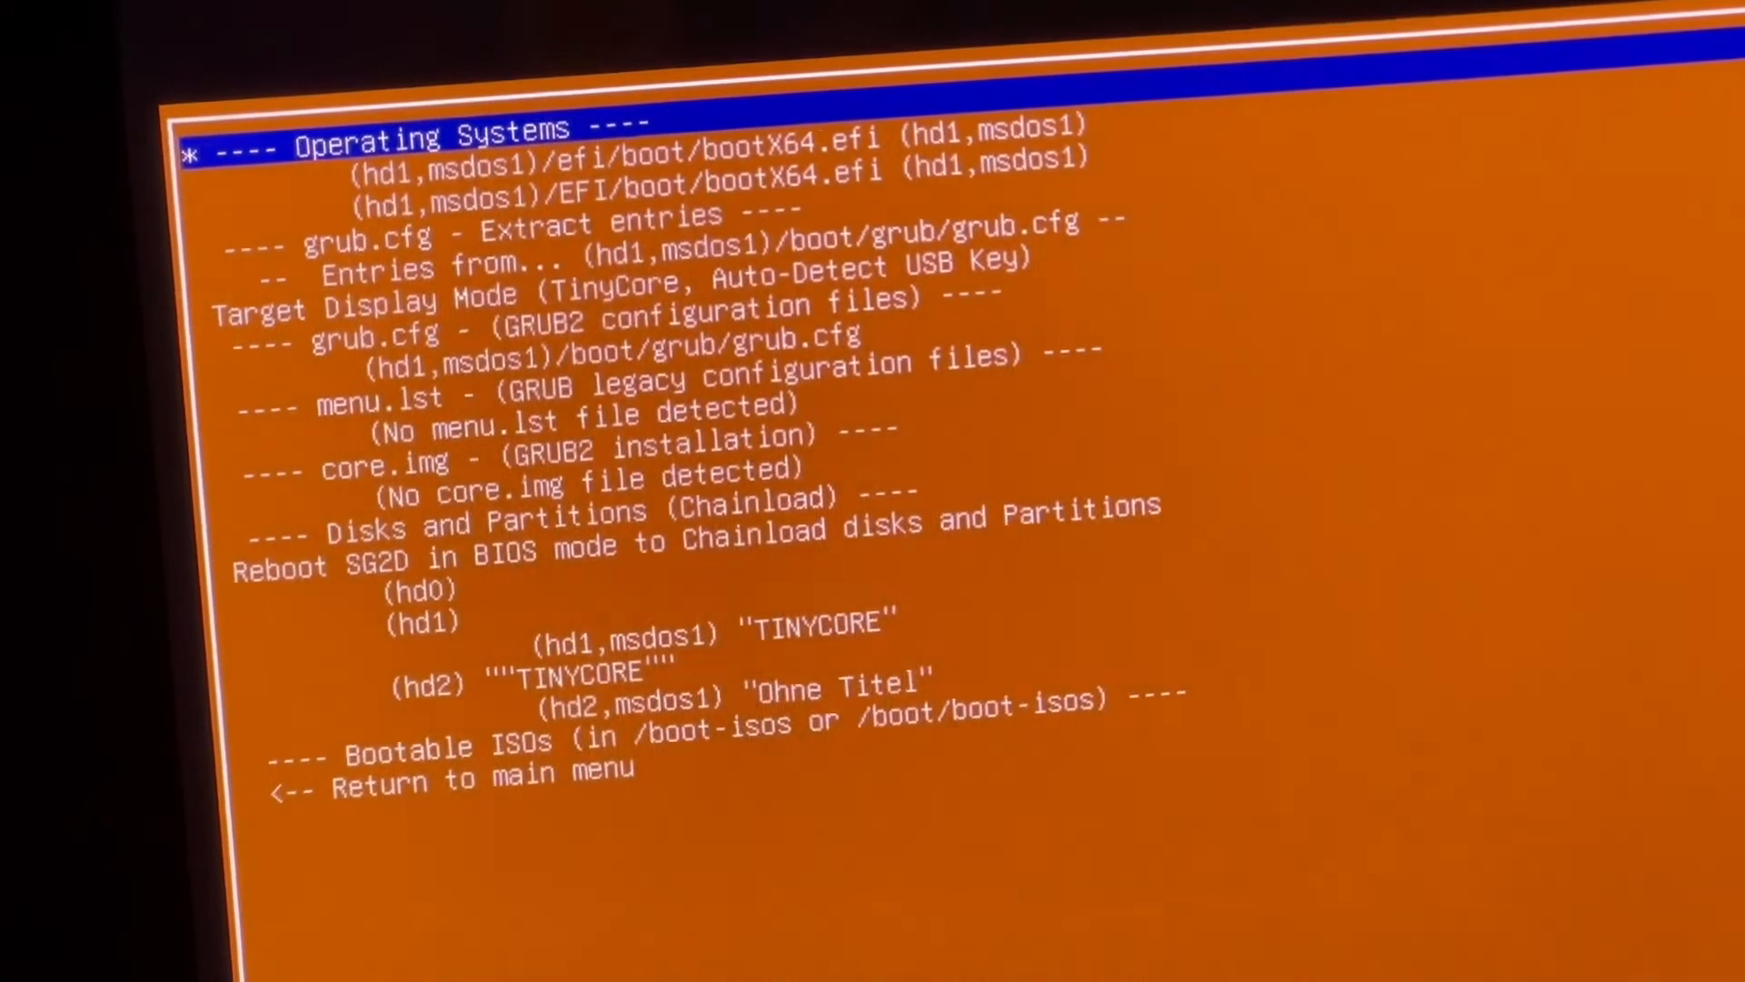
pyautogui.press('Down')
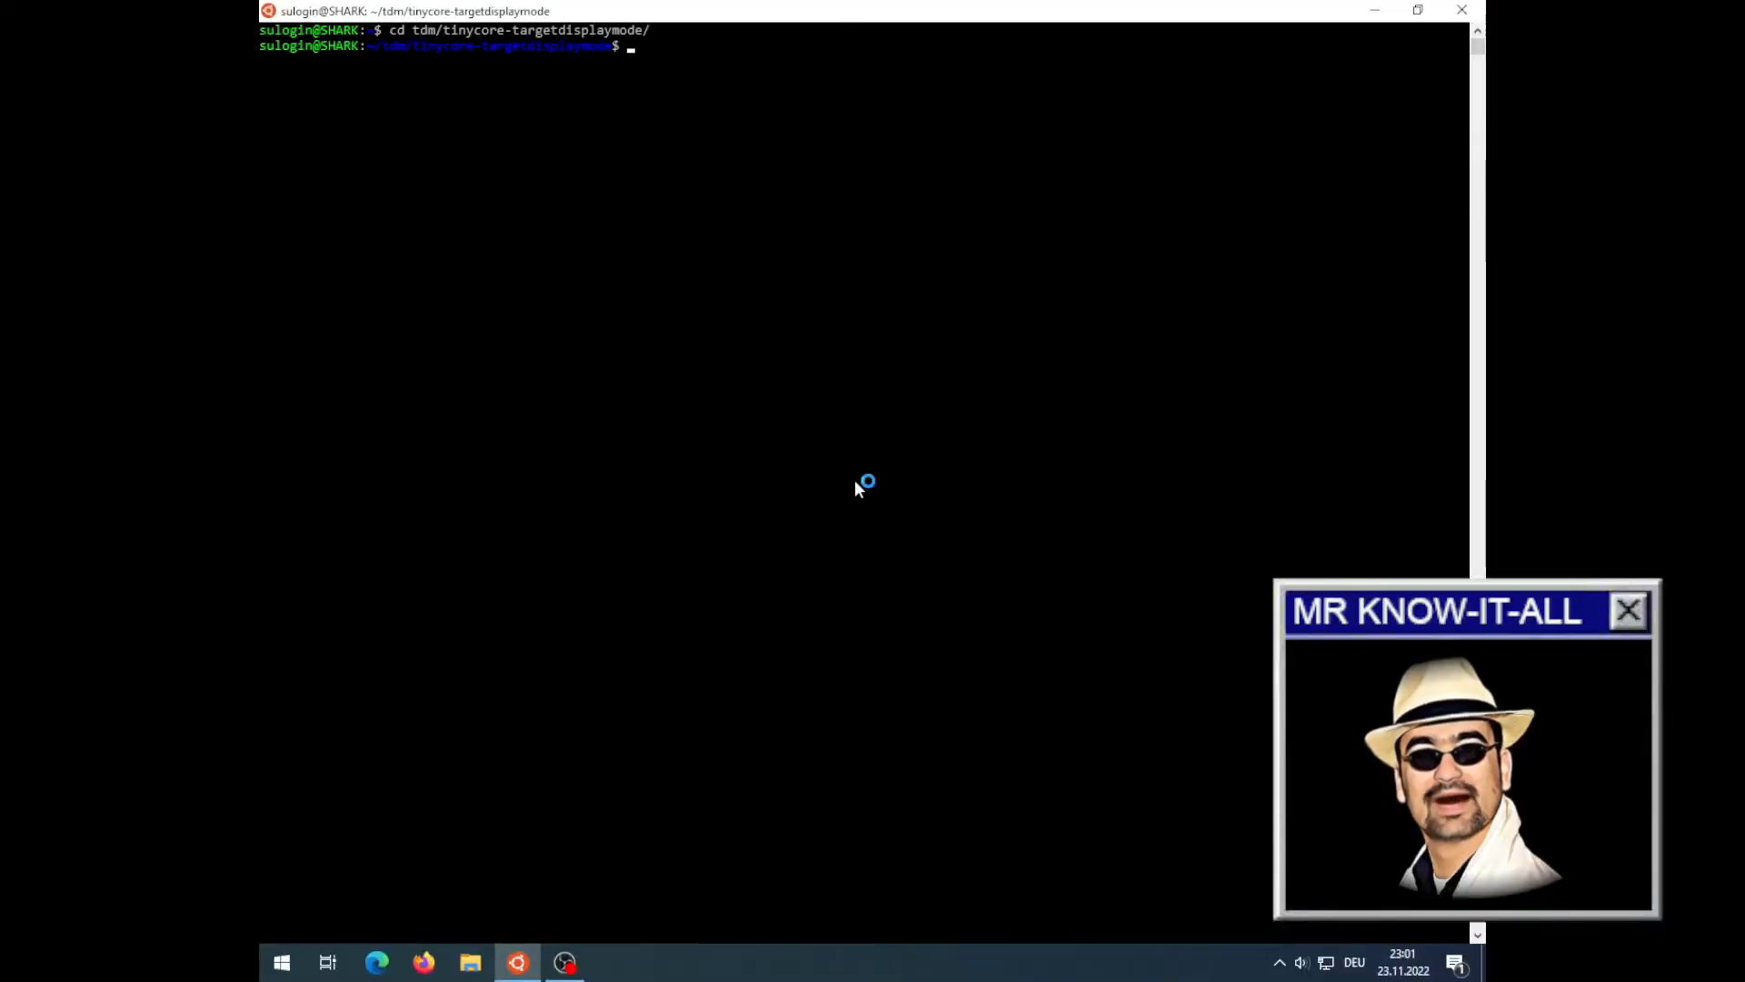
pyautogui.write('git pull')
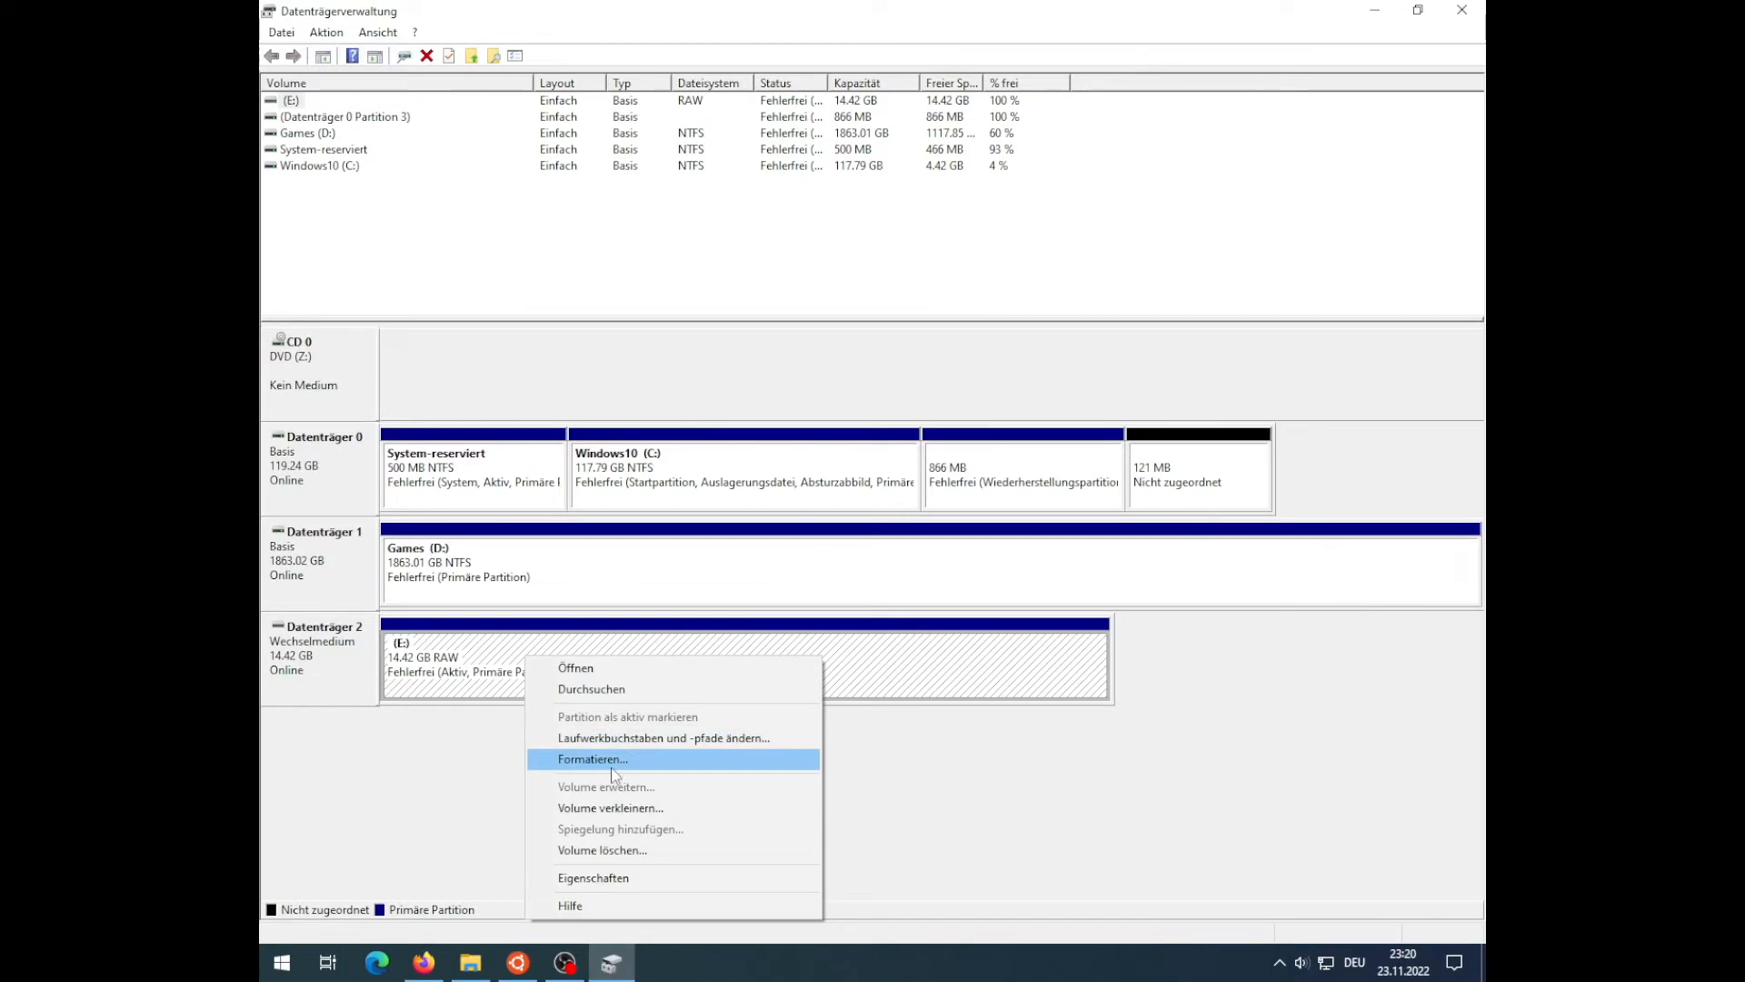
# Format the 14.42 GB RAW removable drive E: with the volume label TINYCORE
pyautogui.click(592, 759)
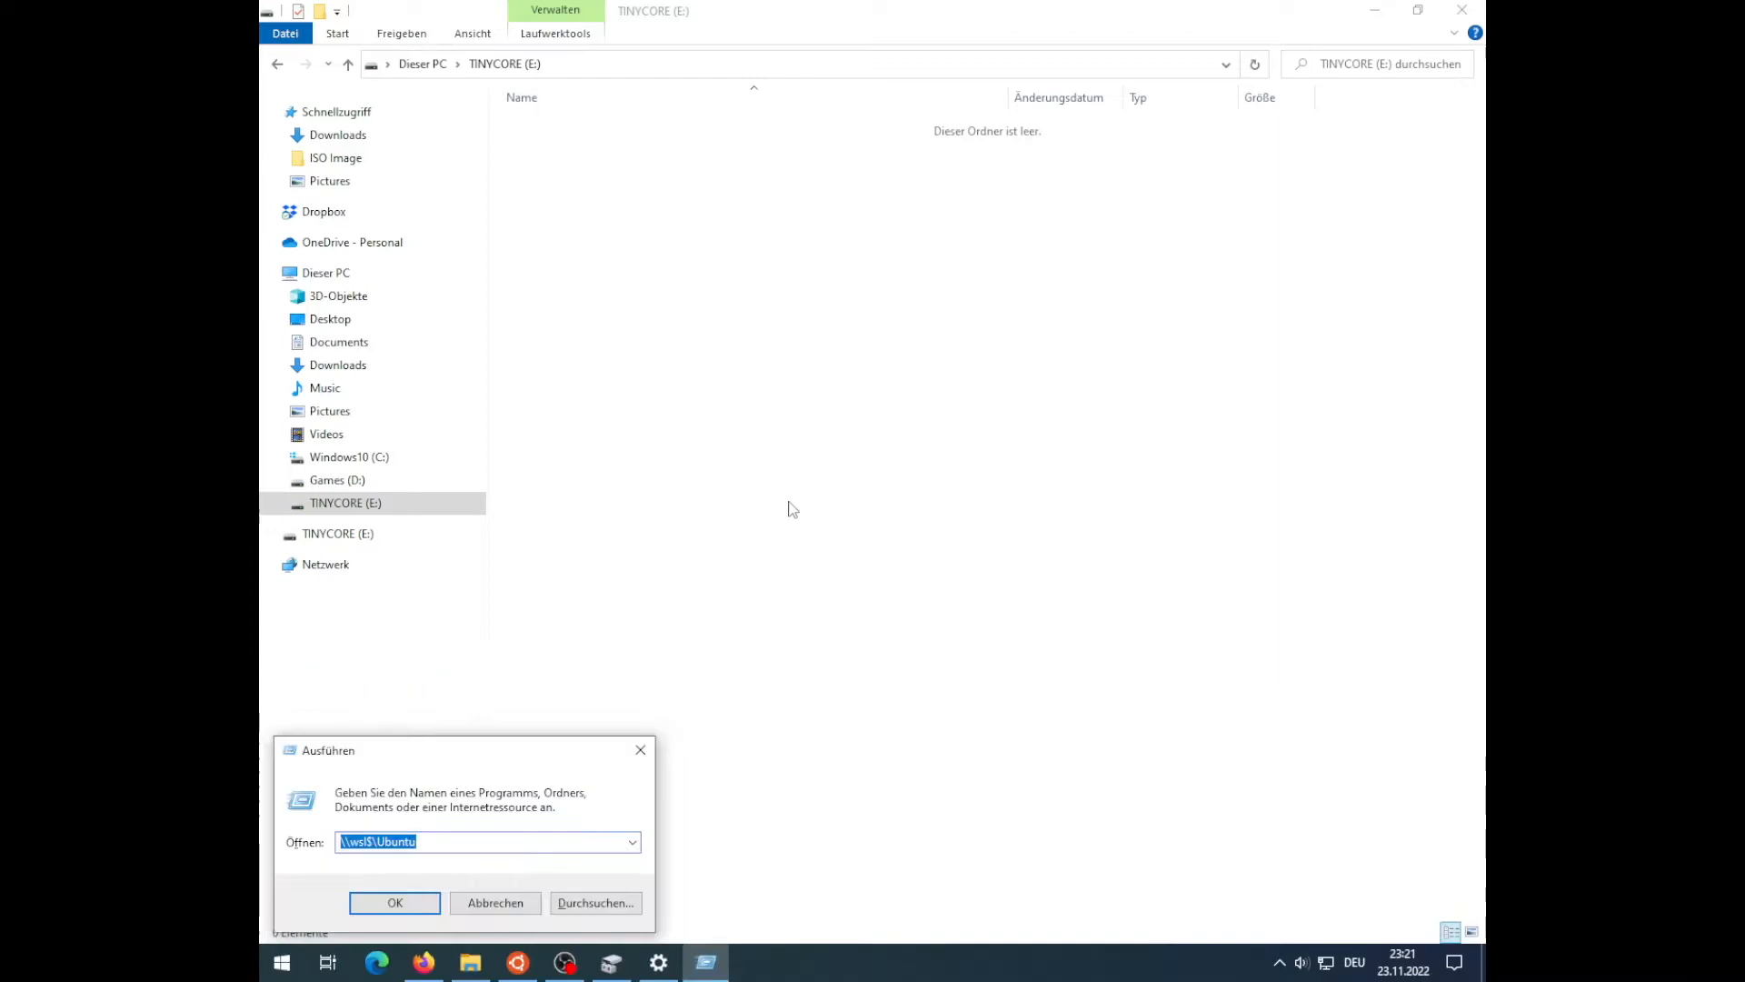
# Select boot, boot-isos, efi and .gitignore in the WSL project's output folder, then show TINYCORE (E:)
pyautogui.click(394, 903)
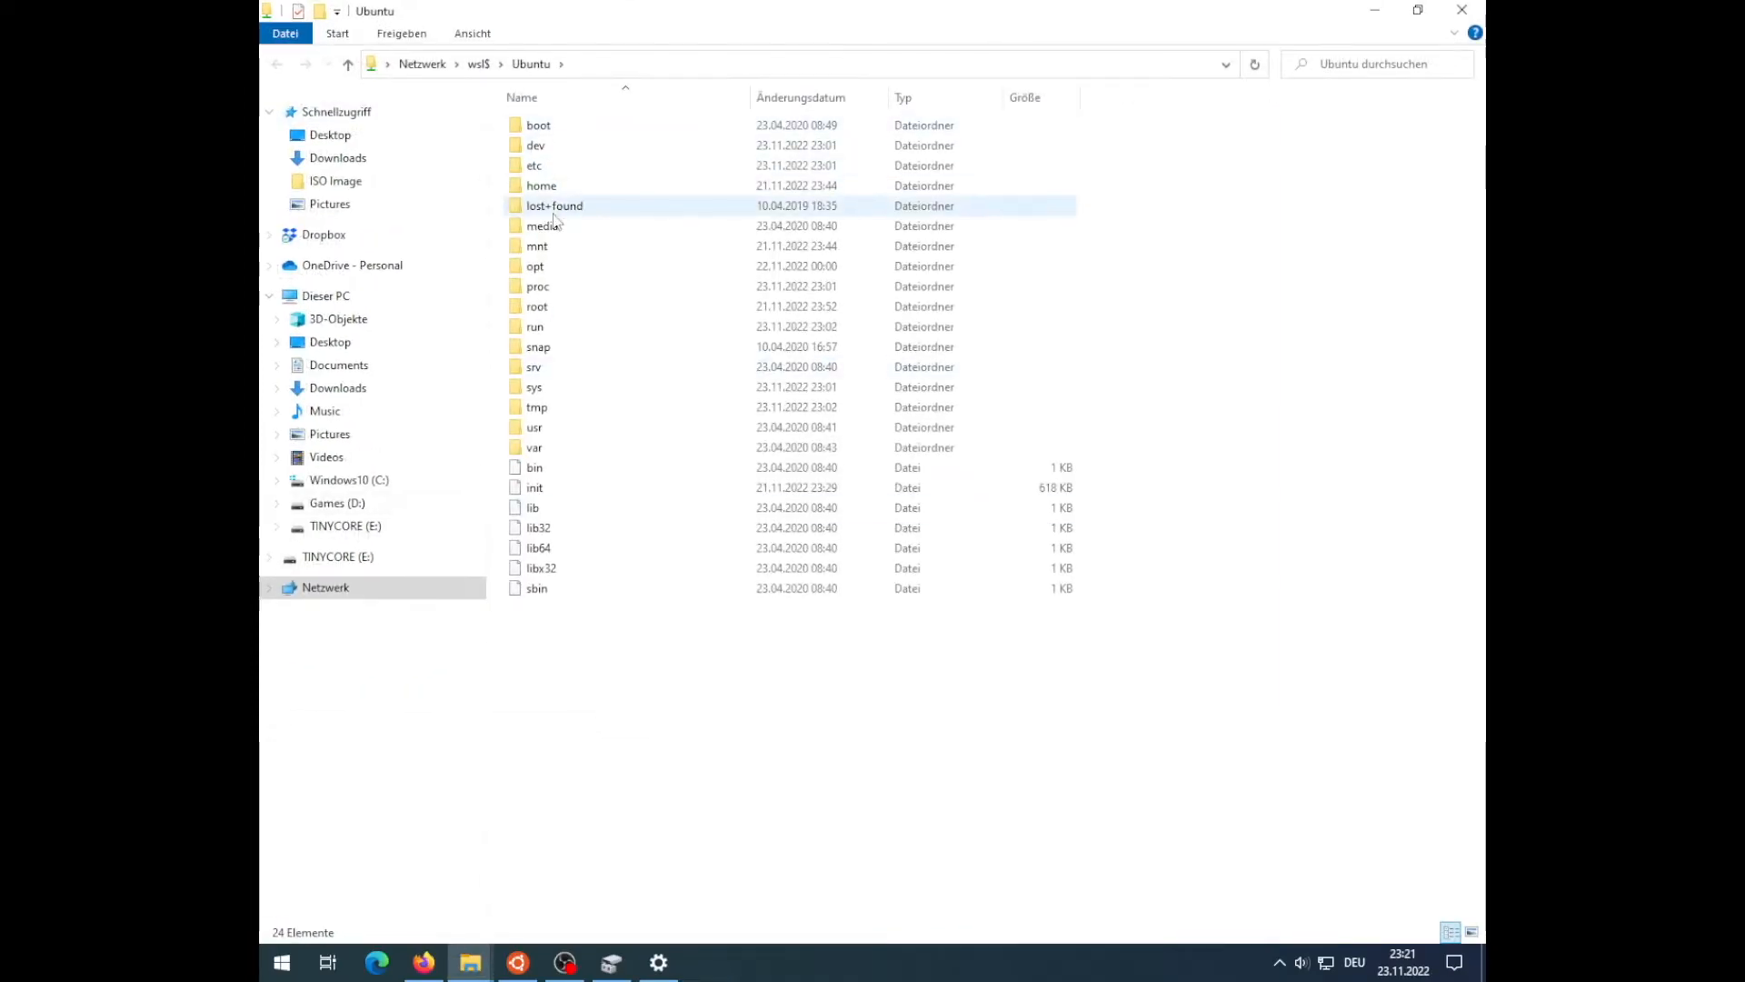
pyautogui.doubleClick(541, 186)
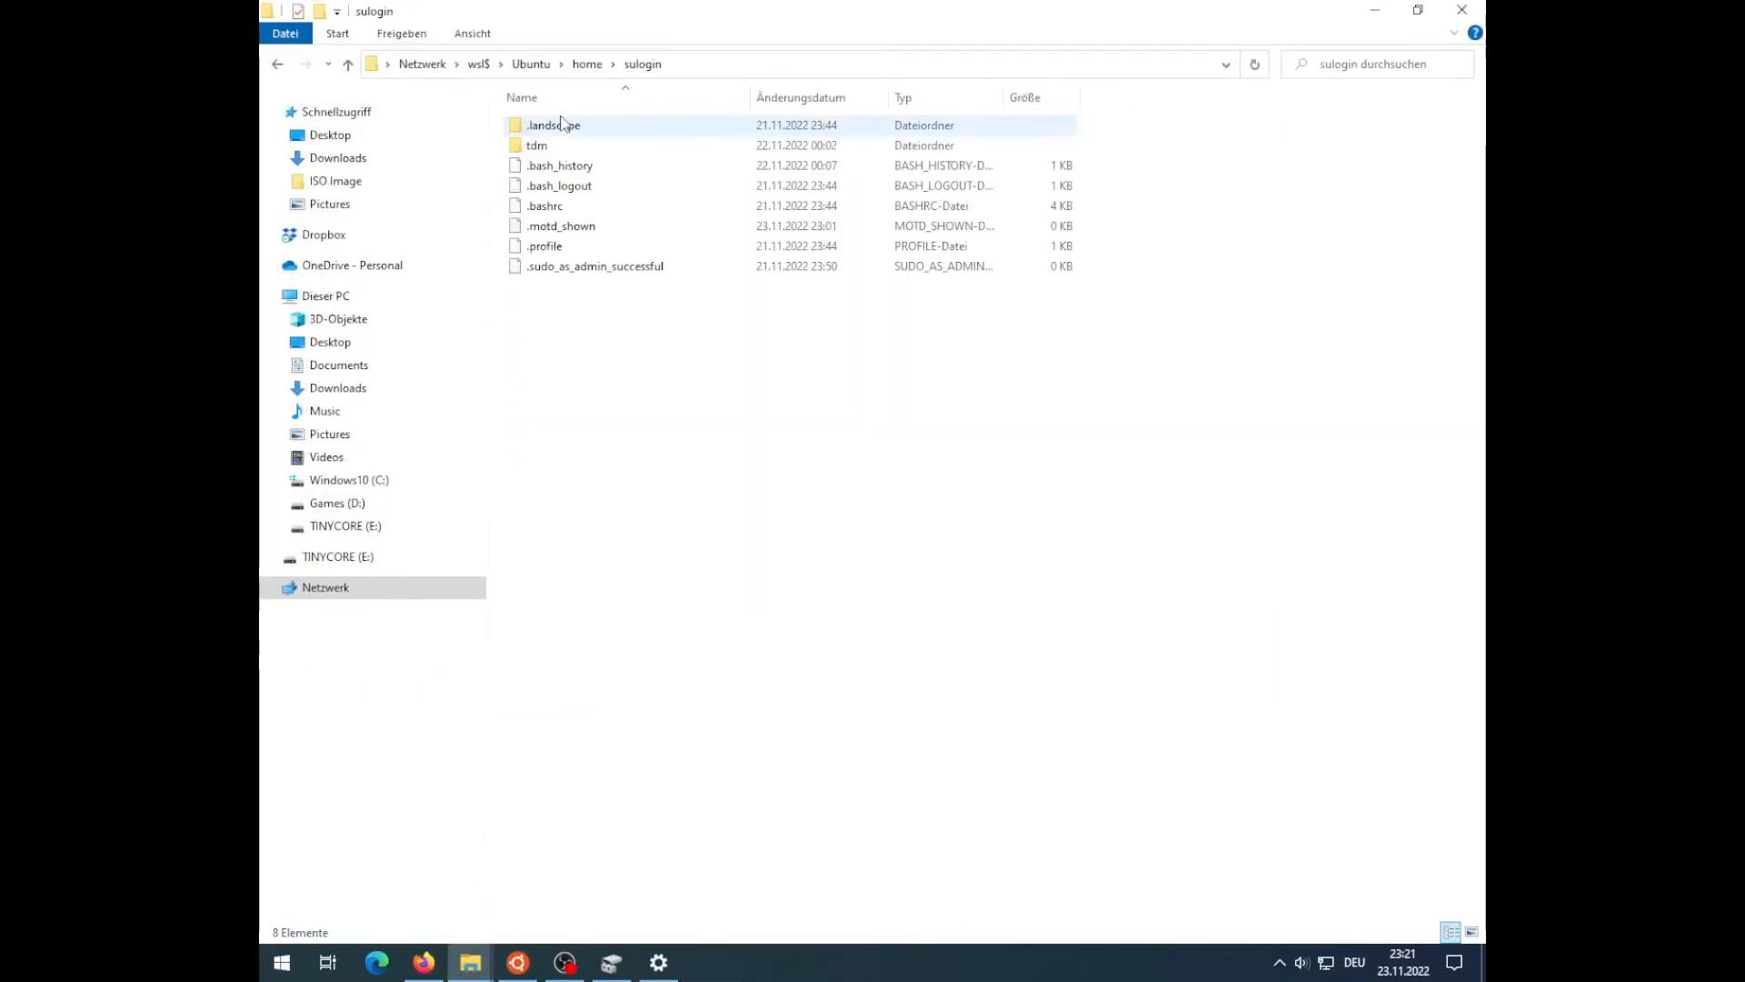
pyautogui.doubleClick(532, 146)
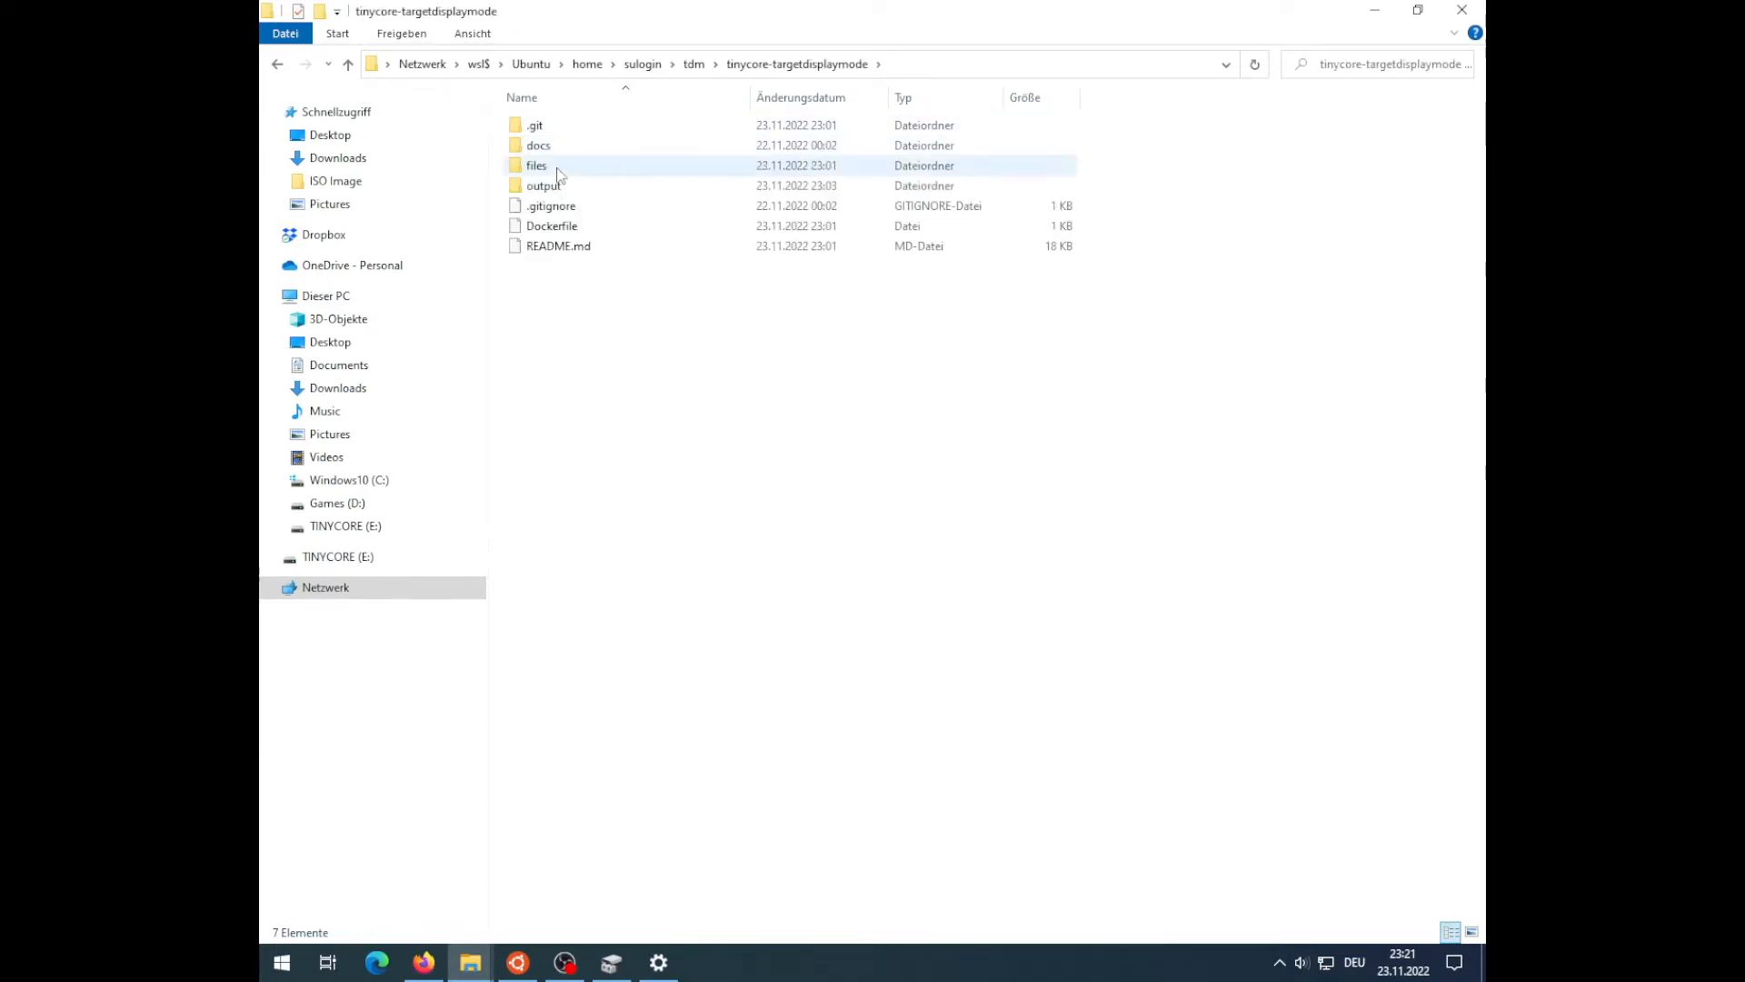
pyautogui.doubleClick(539, 184)
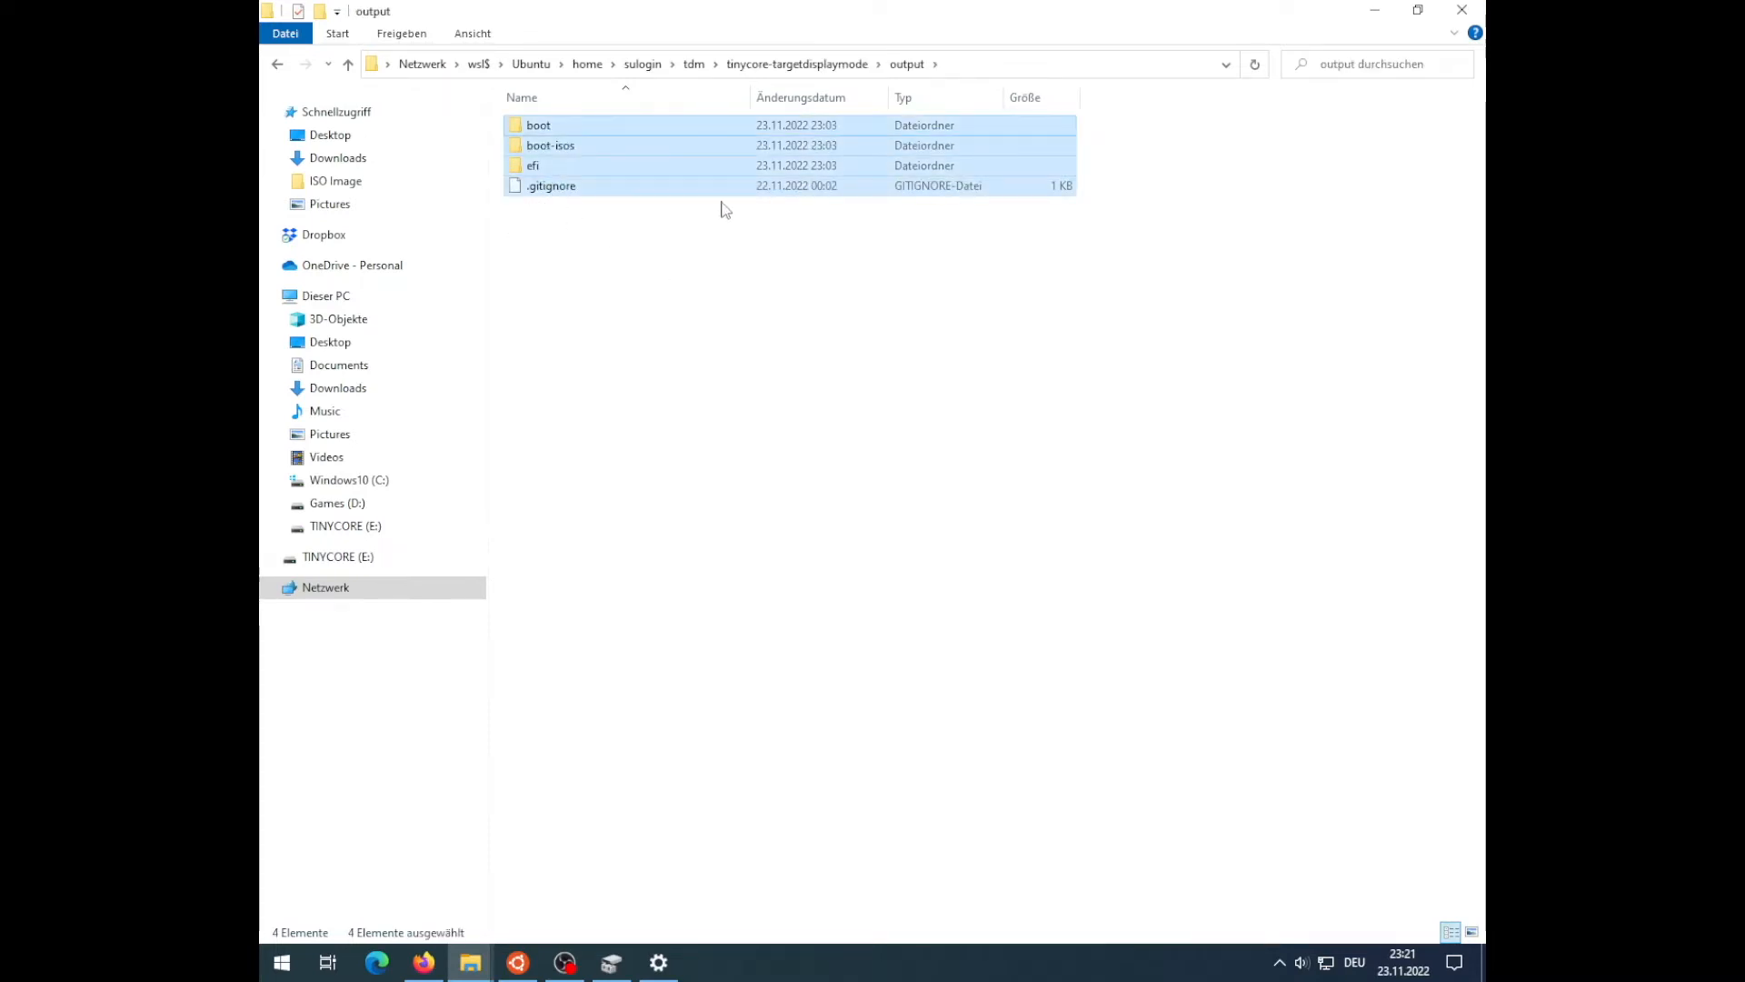
pyautogui.click(345, 526)
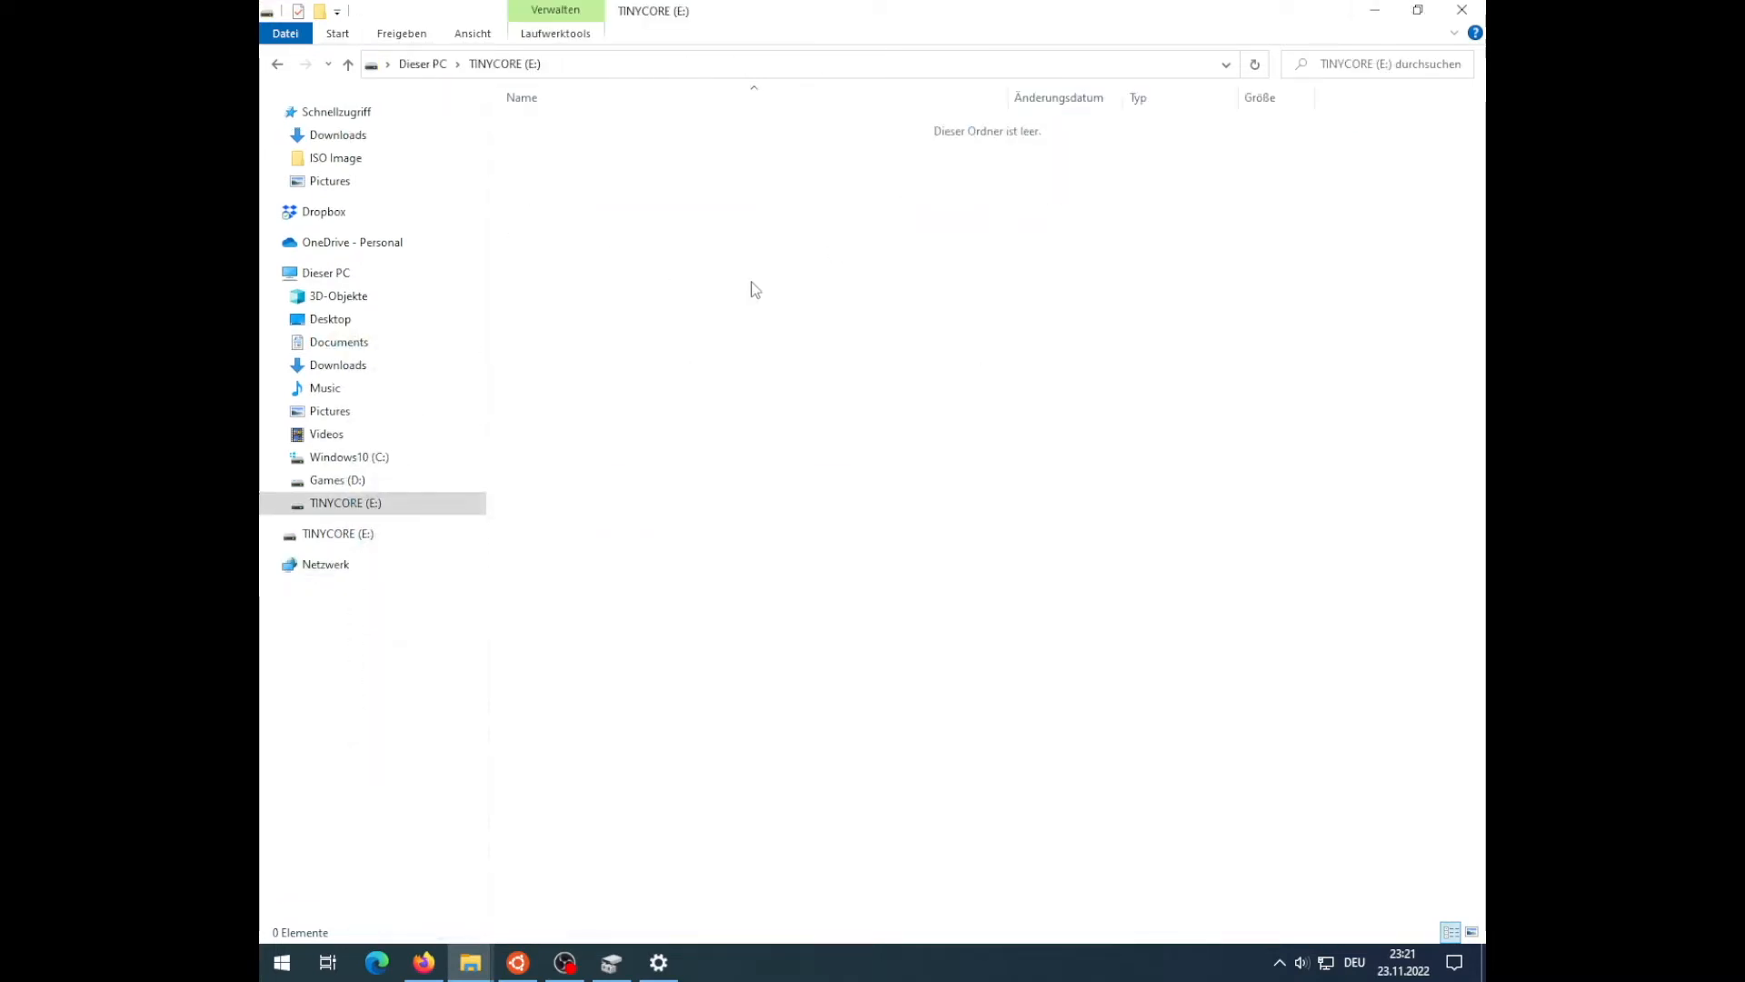